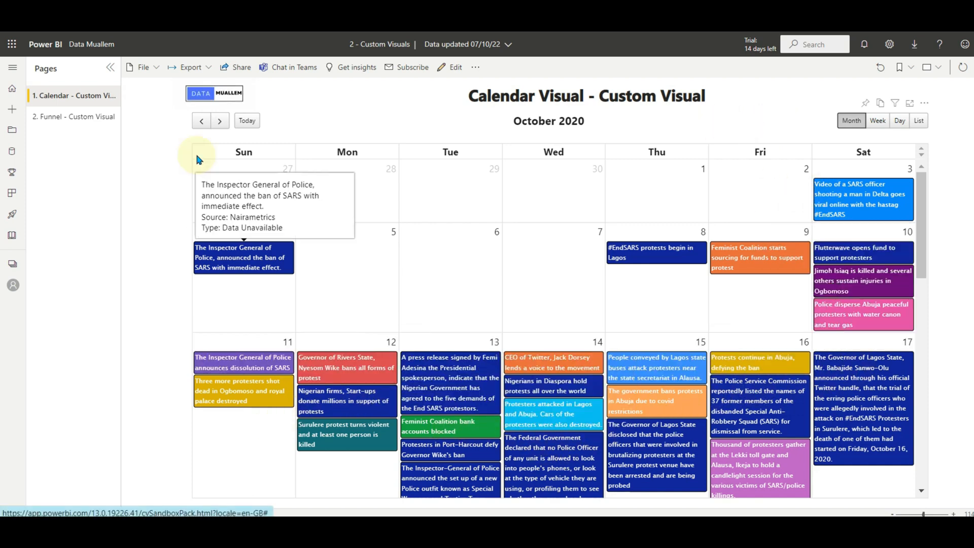
# - Browse the calendar between October 2020 month view and the 4–10 Oct week view
pyautogui.click(219, 120)
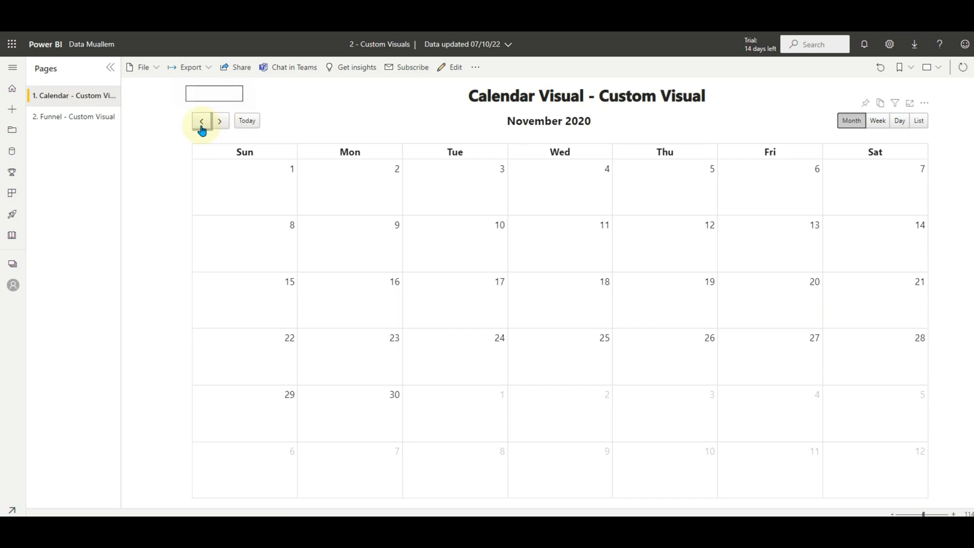
pyautogui.click(202, 120)
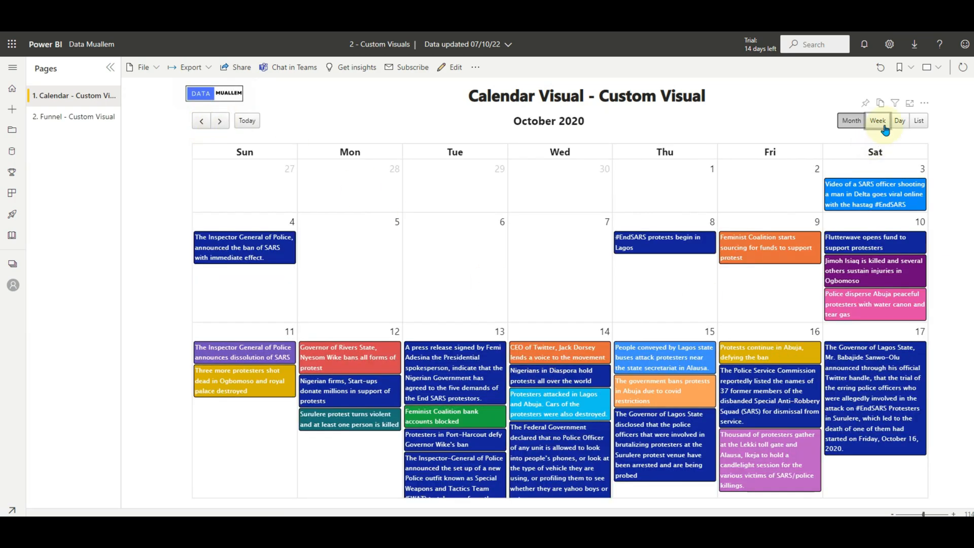
pyautogui.click(877, 120)
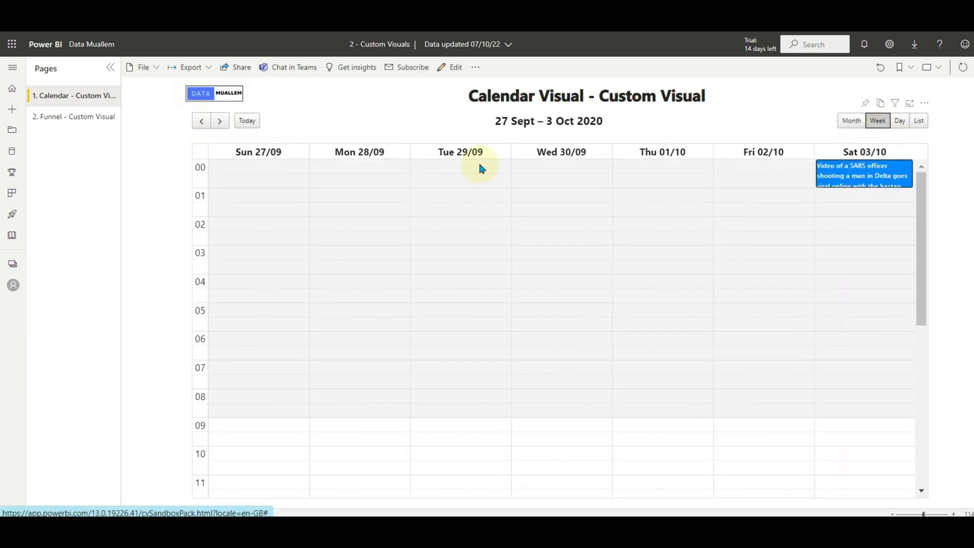
pyautogui.click(219, 120)
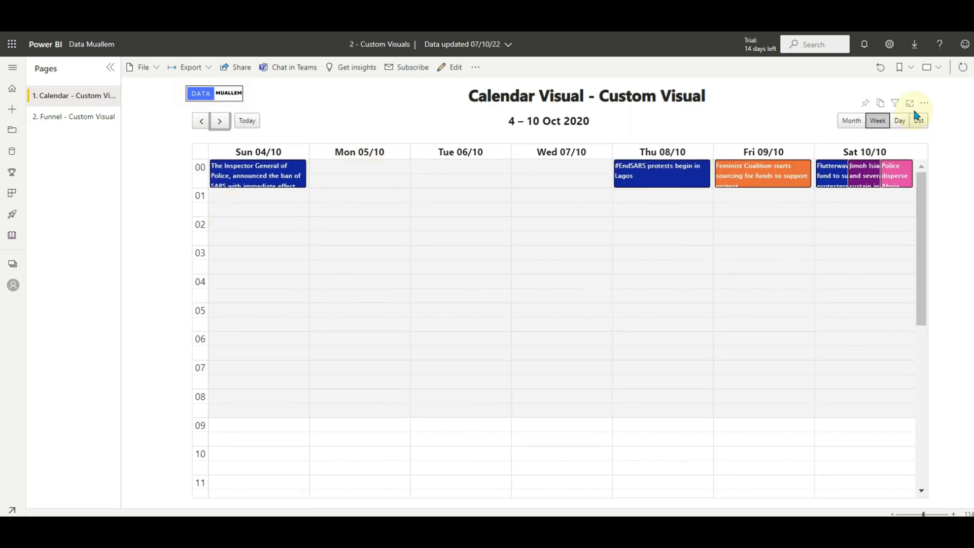
pyautogui.click(850, 119)
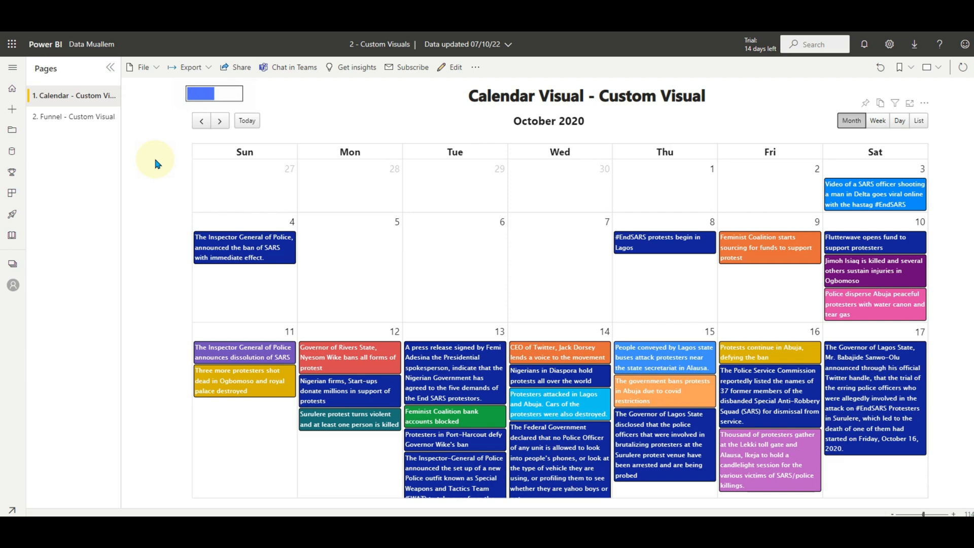
# - Open the '2. Funnel - Custom Visual' page and check the funnel's download options
pyautogui.click(72, 116)
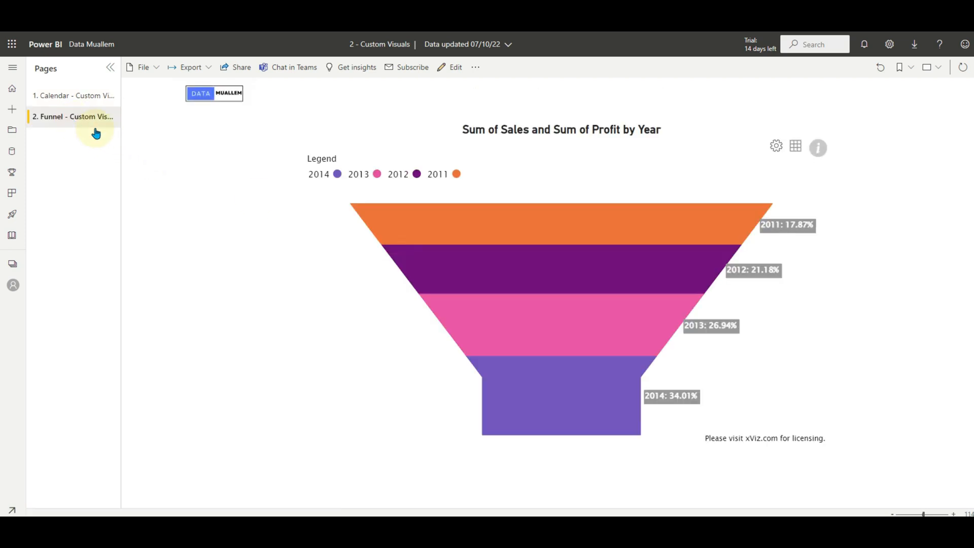
pyautogui.moveTo(595, 257)
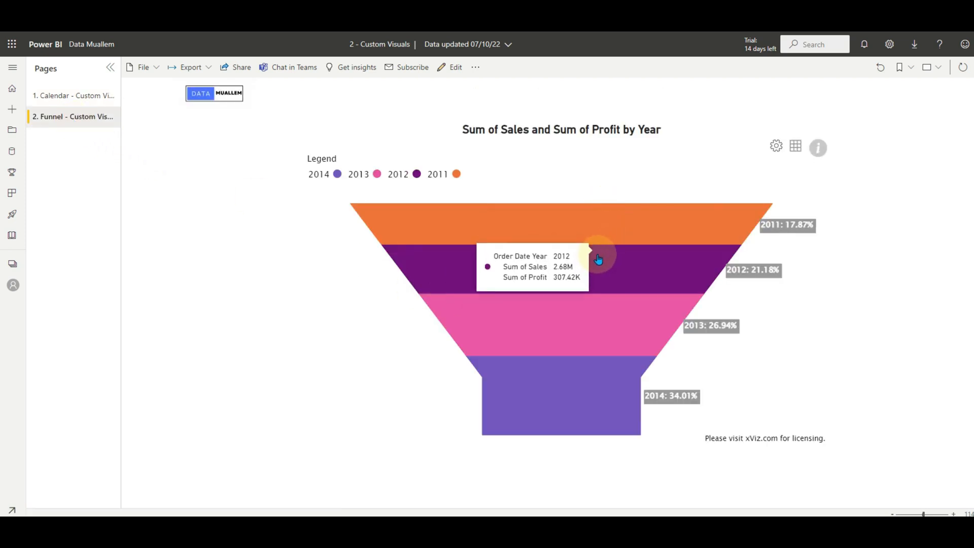
pyautogui.moveTo(620, 407)
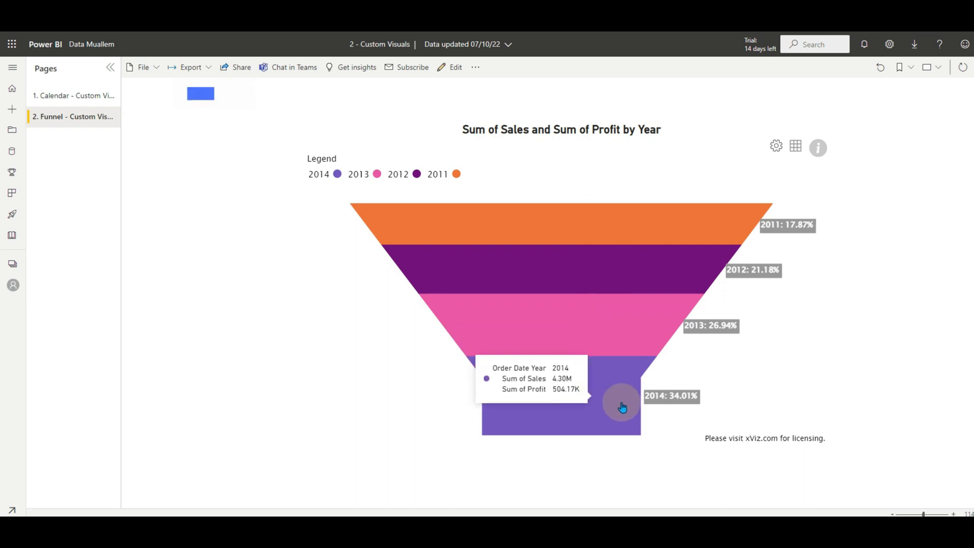
pyautogui.moveTo(757, 274)
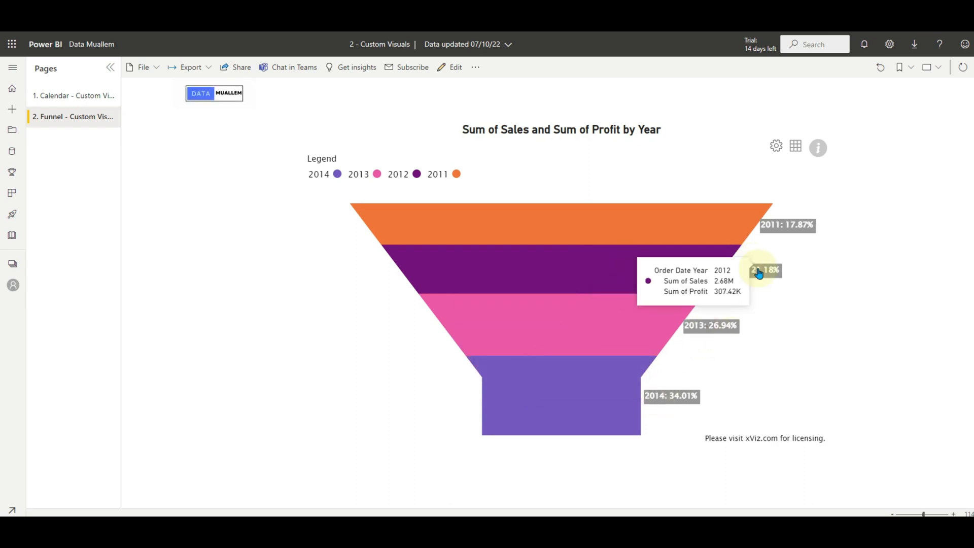
pyautogui.click(775, 146)
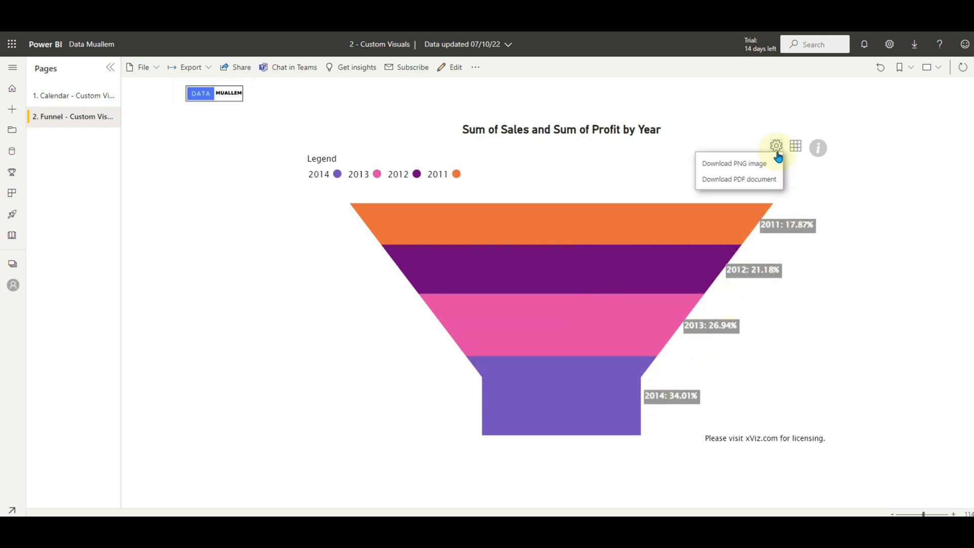
pyautogui.click(795, 147)
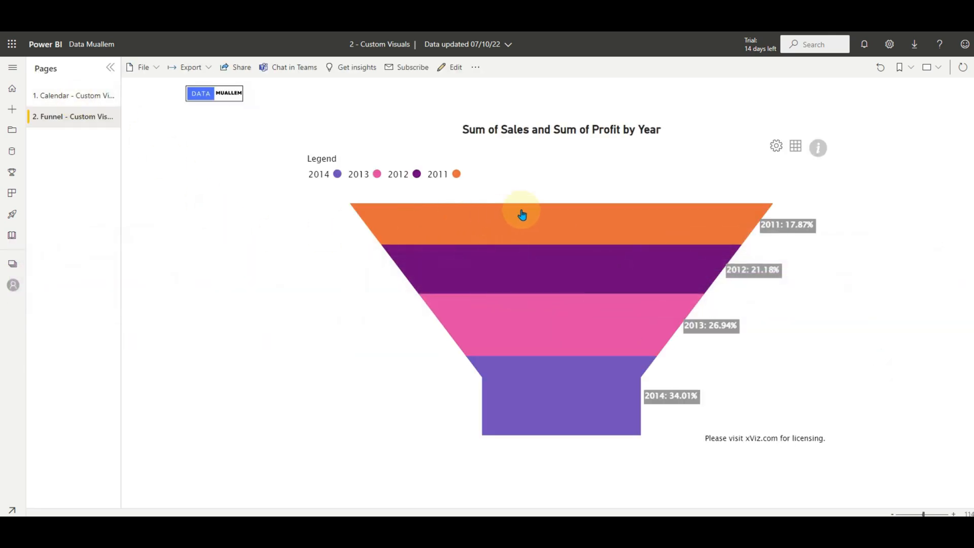
# - Search AppSource for 'fu' and add the Funnel/Pyramid Chart - xViz visual
pyautogui.click(454, 67)
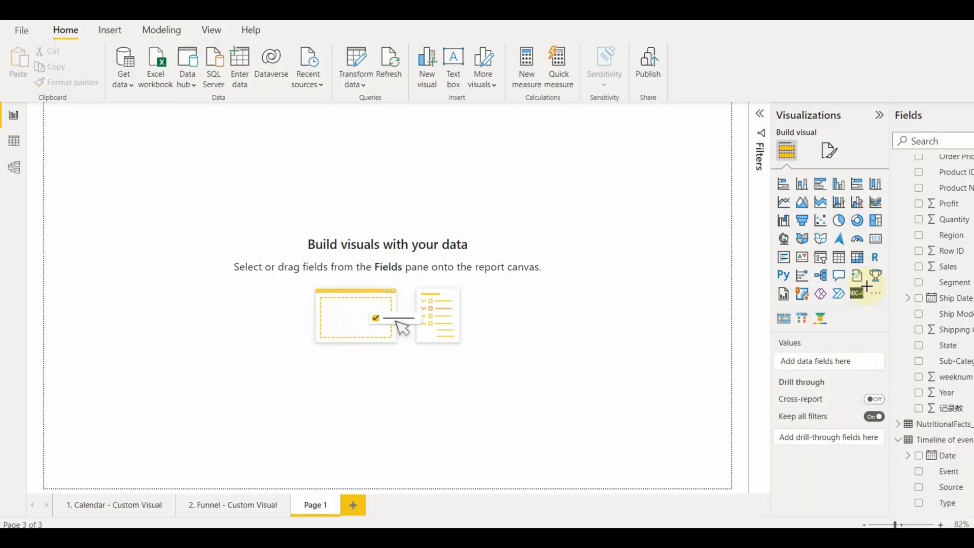
pyautogui.click(110, 30)
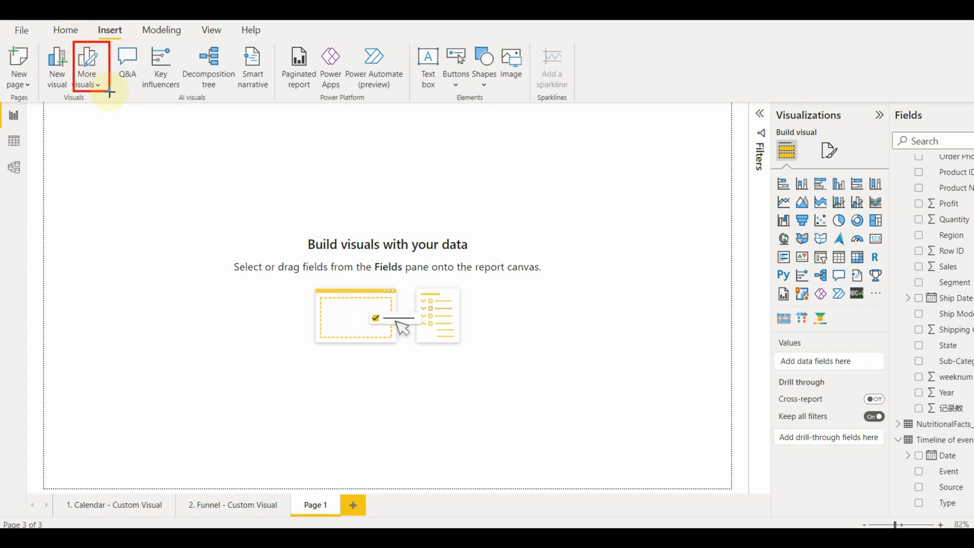
pyautogui.click(86, 67)
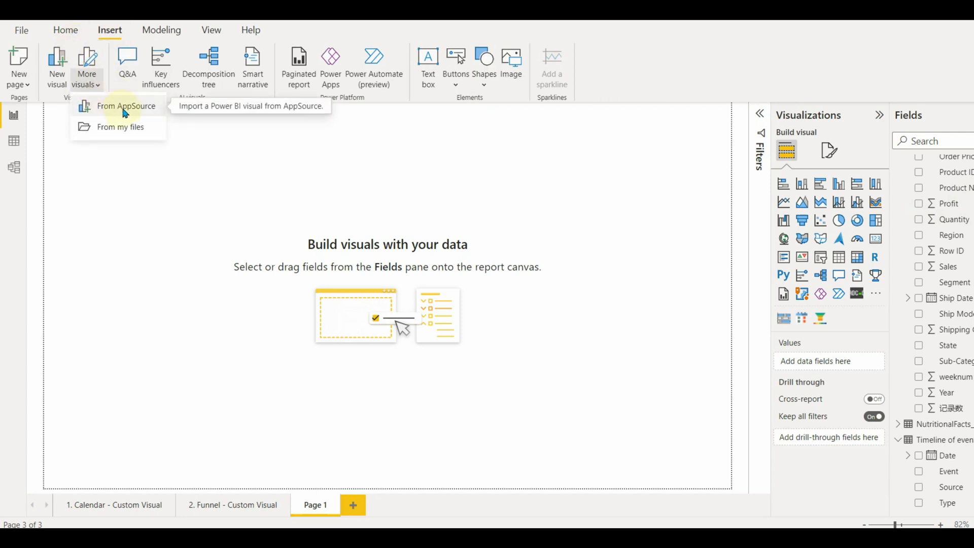
pyautogui.click(126, 106)
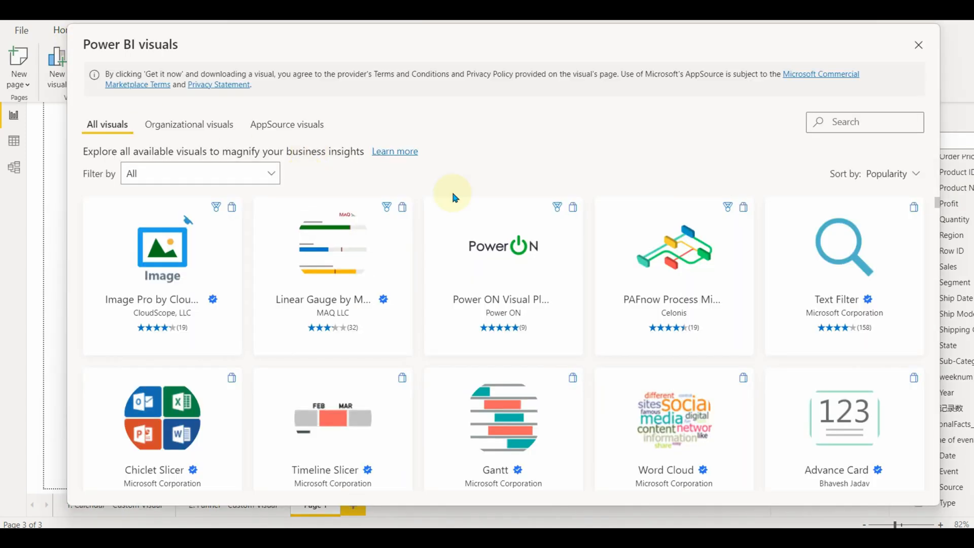
pyautogui.write('funnel')
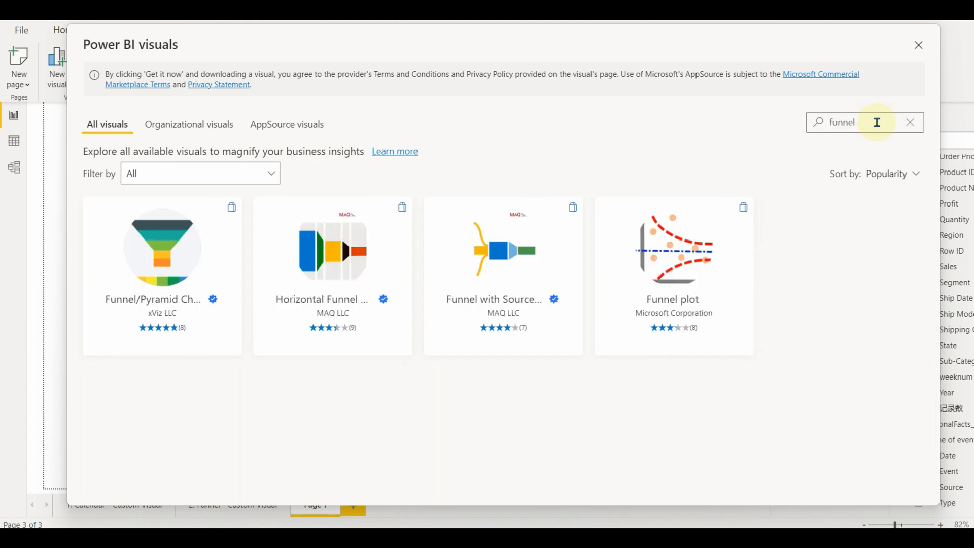
pyautogui.click(919, 45)
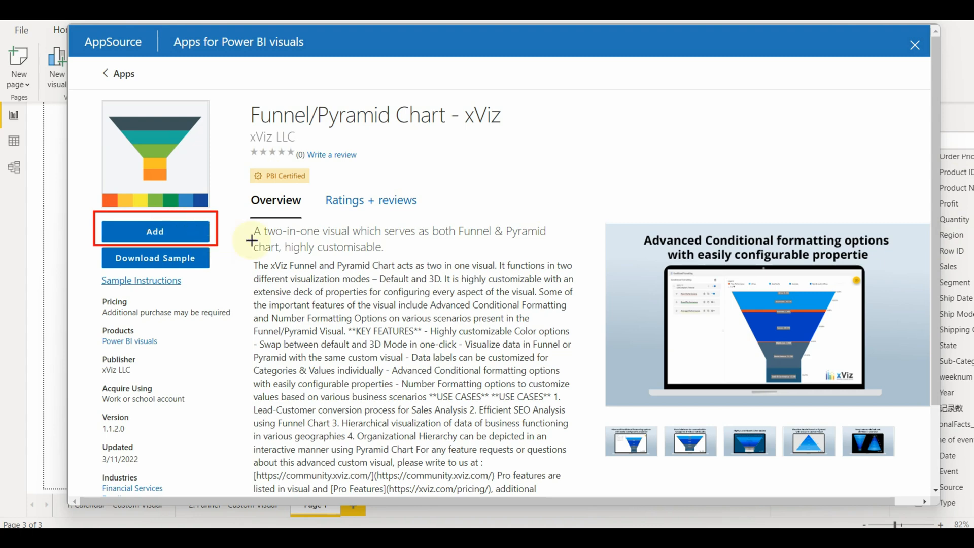
pyautogui.click(154, 232)
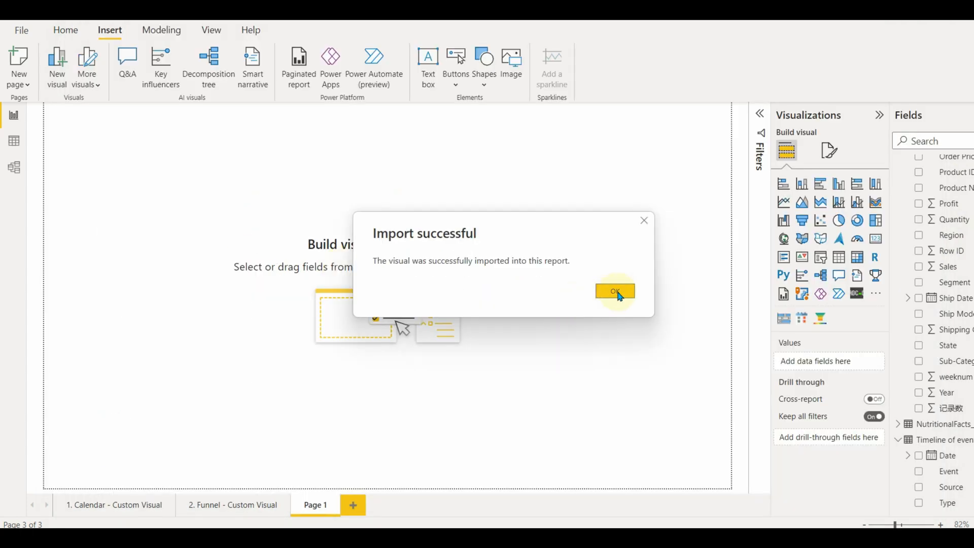
pyautogui.click(614, 291)
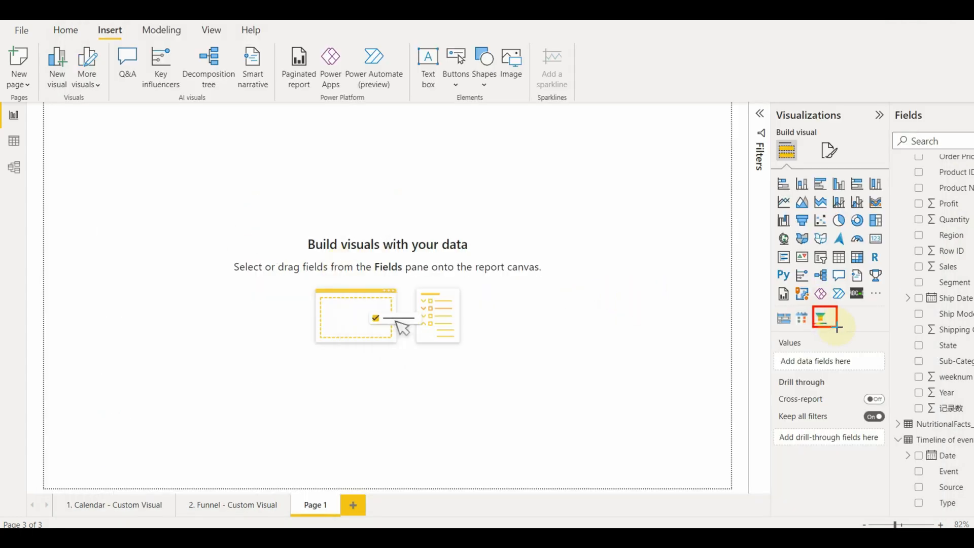
# - Place an xViz funnel with Product Name, Sales, Profit and Region, then add Order Date
pyautogui.click(820, 317)
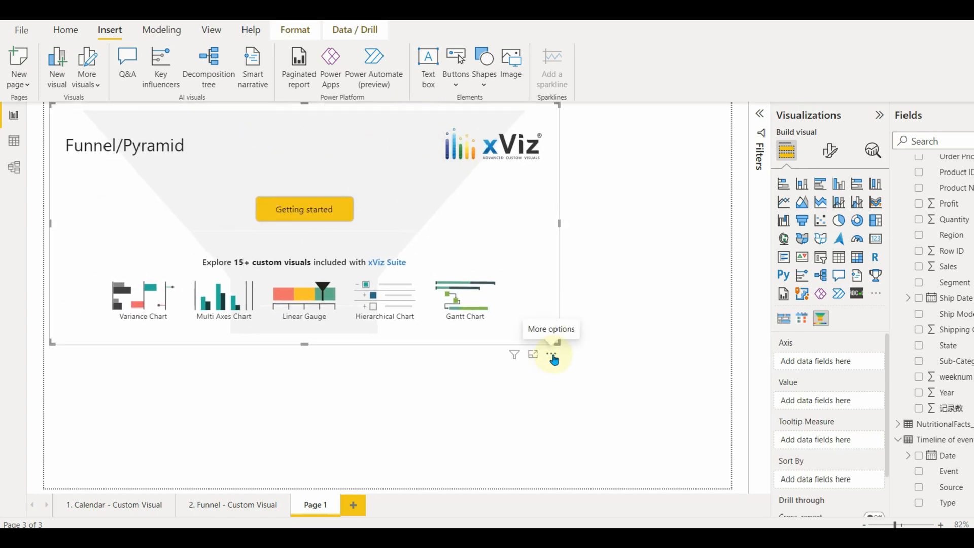
pyautogui.click(918, 367)
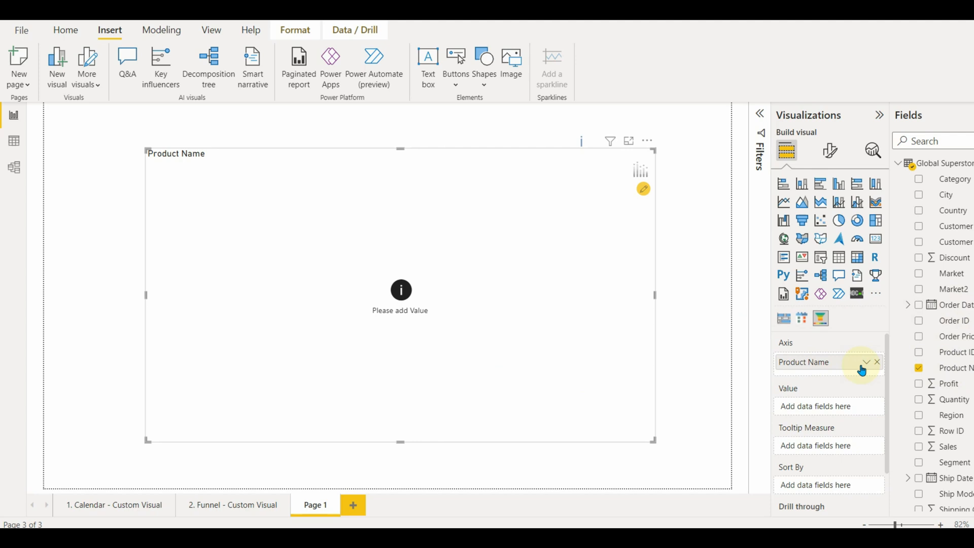
pyautogui.click(918, 384)
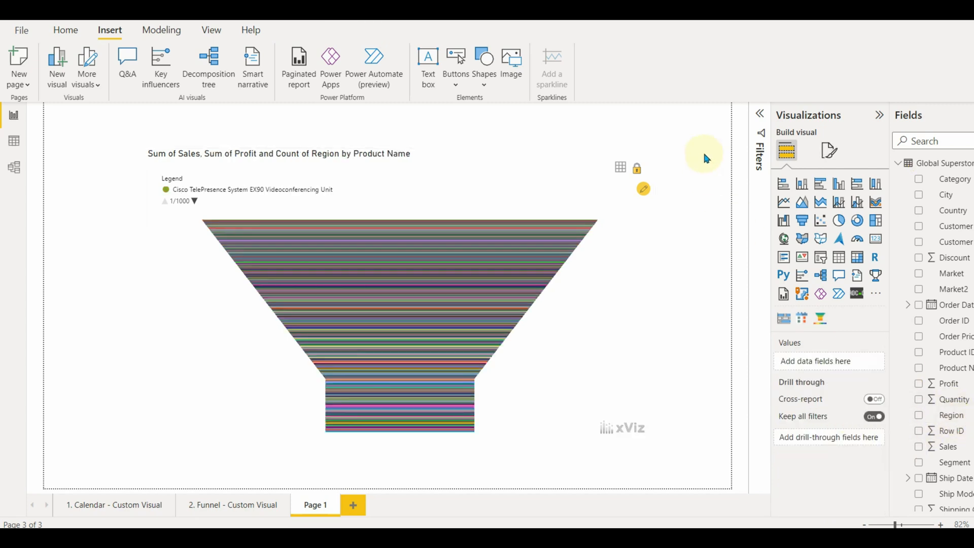
pyautogui.click(919, 321)
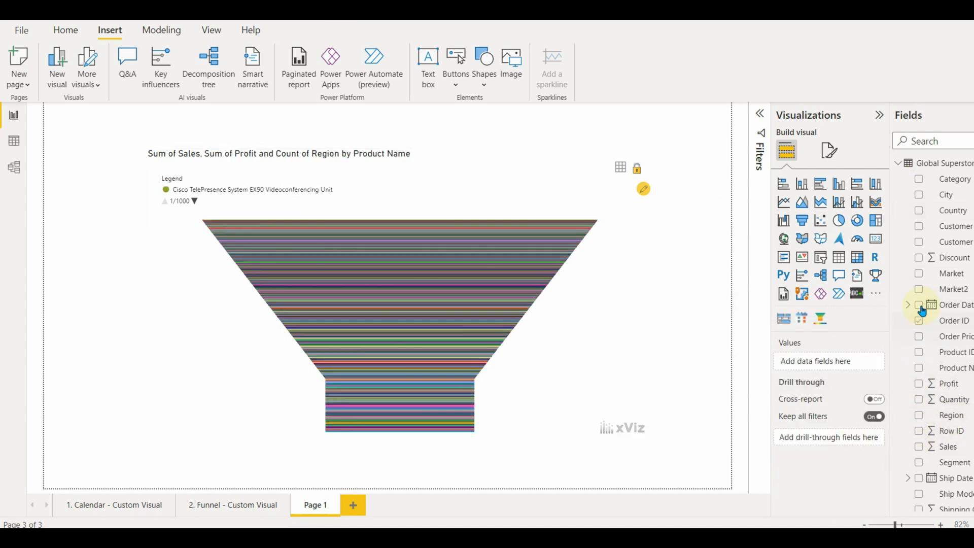
pyautogui.click(918, 304)
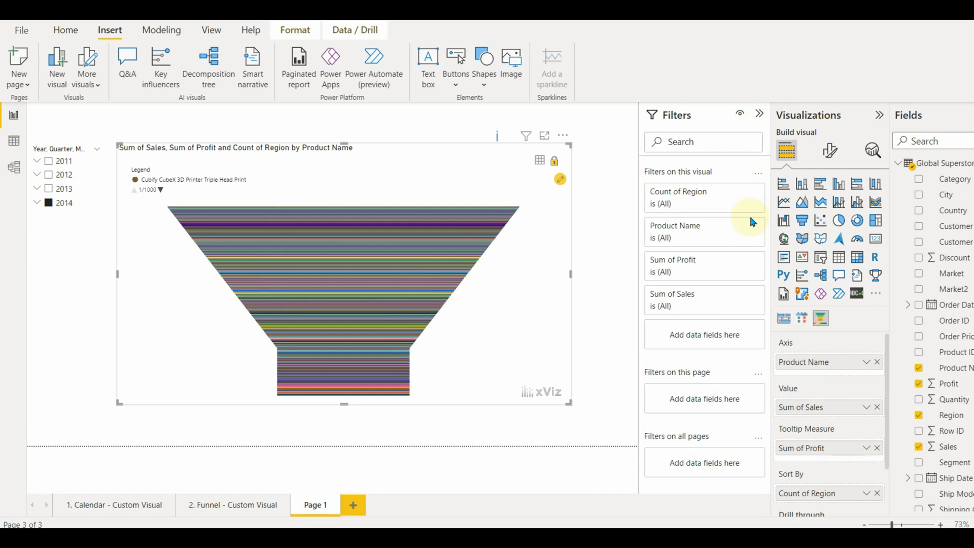
# - Set the Product Name filter to Top N: top 10 by Sum of Sales
pyautogui.click(674, 225)
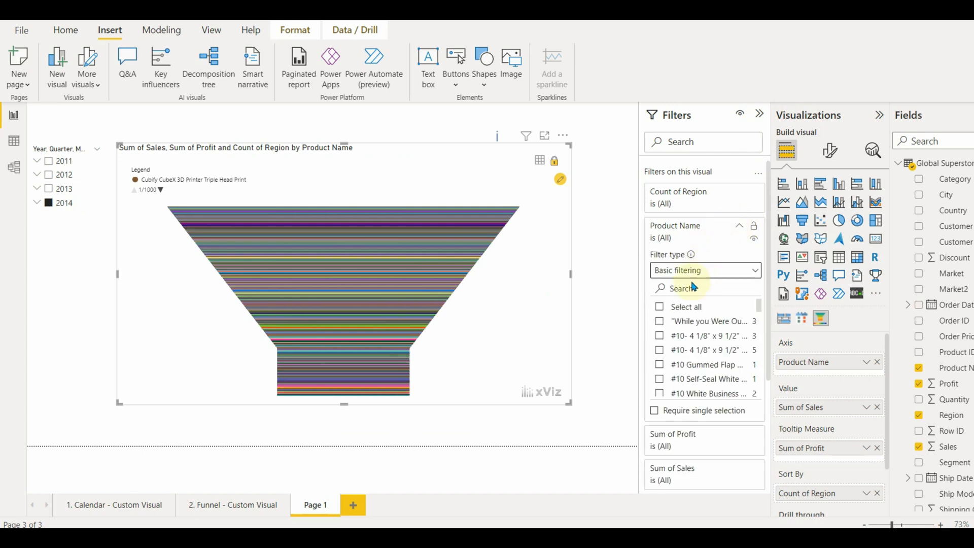
pyautogui.click(705, 269)
pyautogui.write('10')
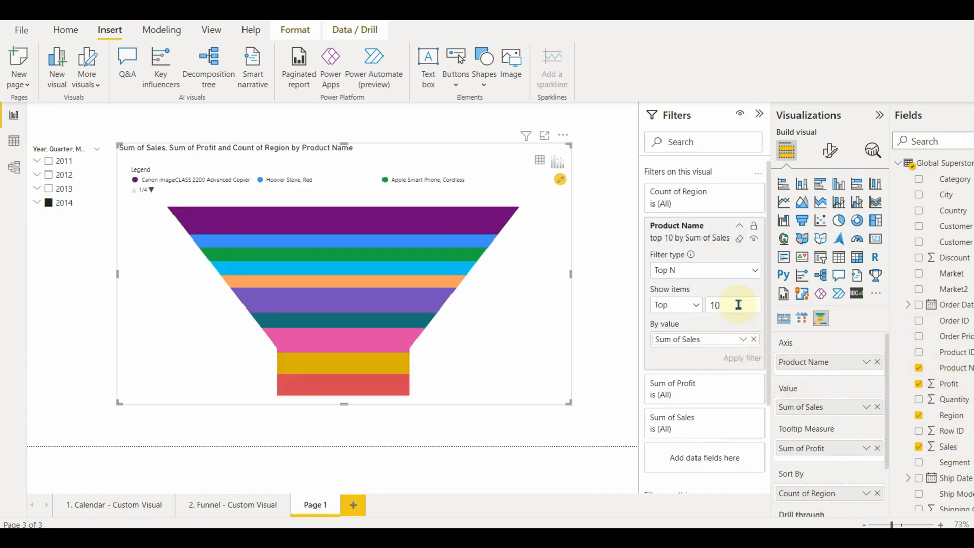
pyautogui.click(758, 114)
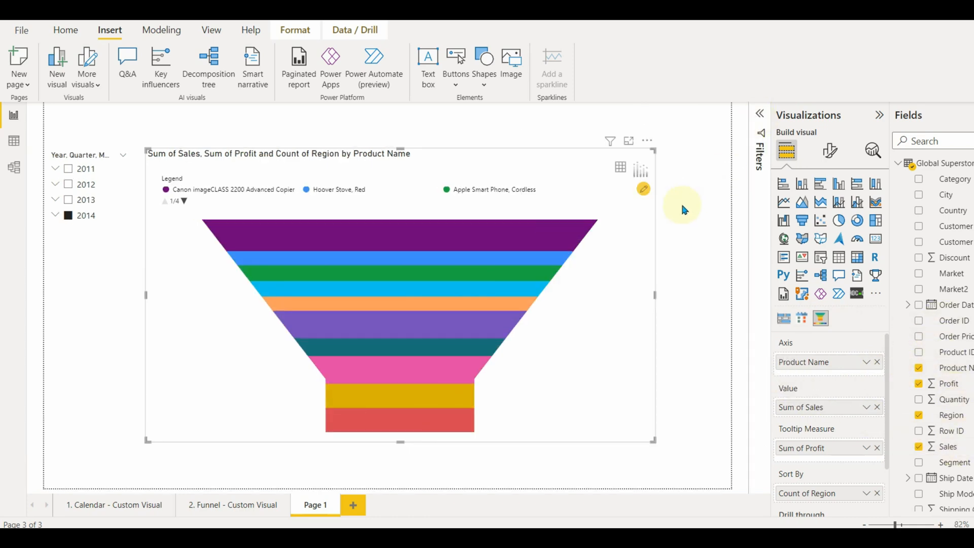
pyautogui.moveTo(828, 174)
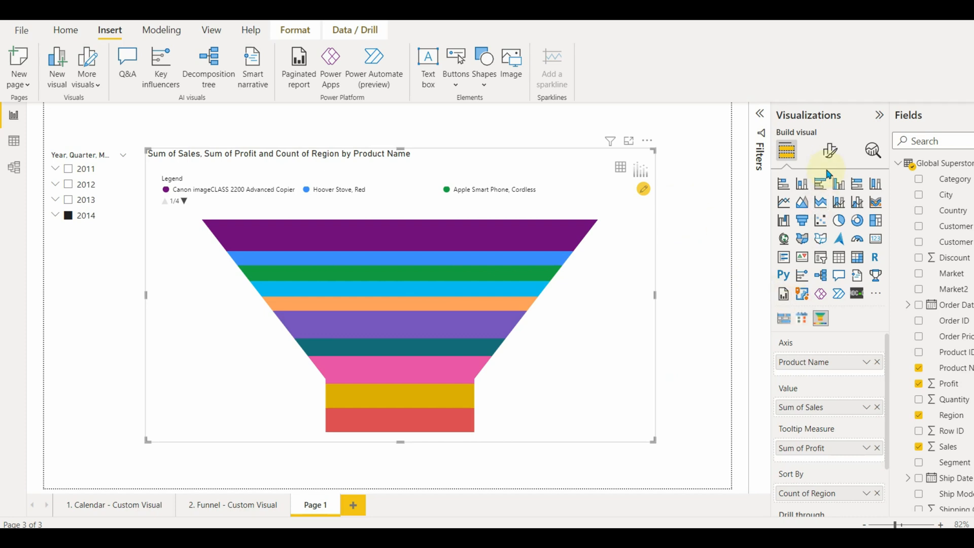
pyautogui.moveTo(830, 151)
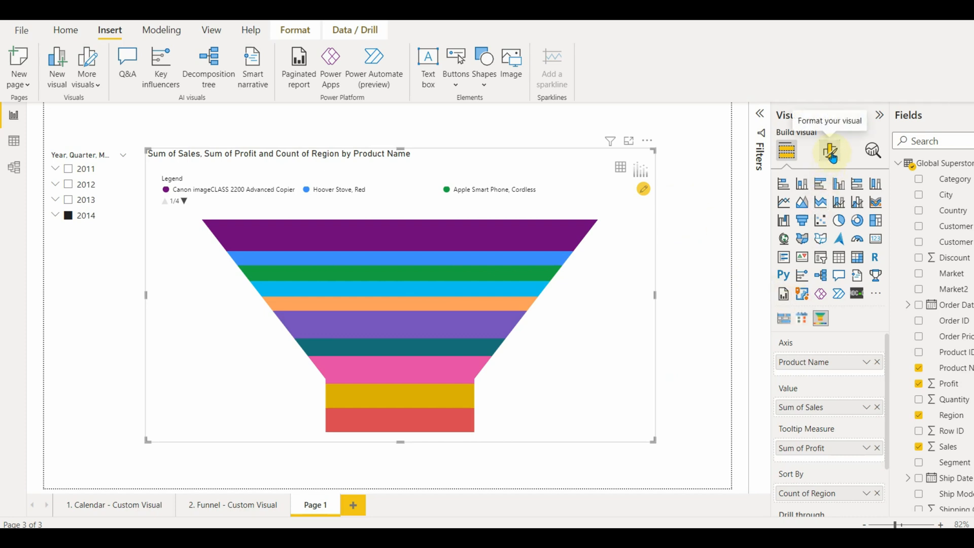
# - Set Global Font Family to Candara, keeping funnel type and turning 3D back off
pyautogui.click(830, 151)
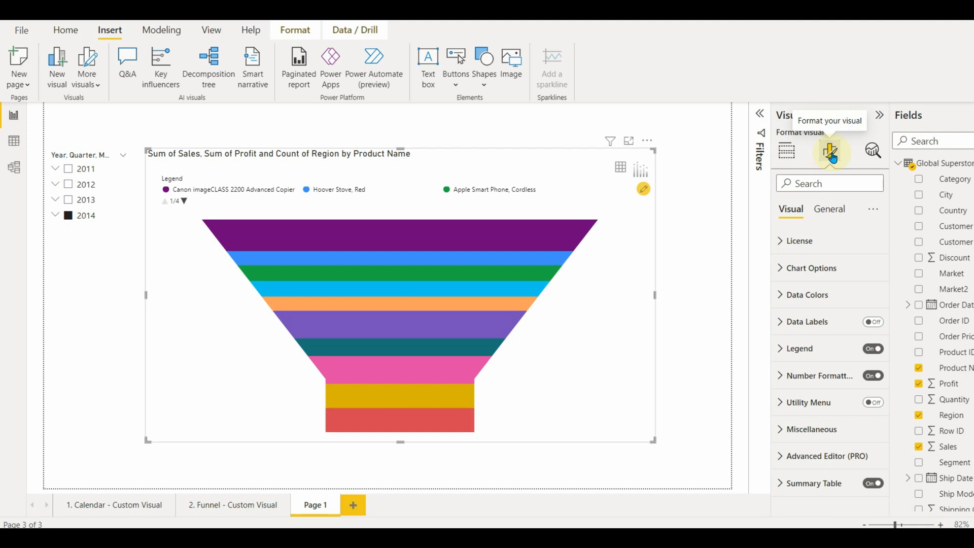
pyautogui.moveTo(830, 227)
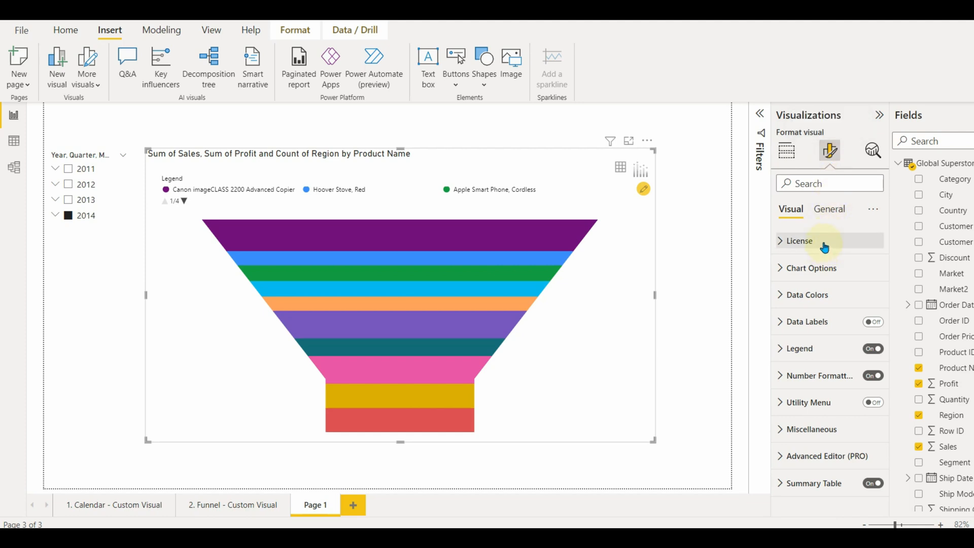
pyautogui.click(811, 268)
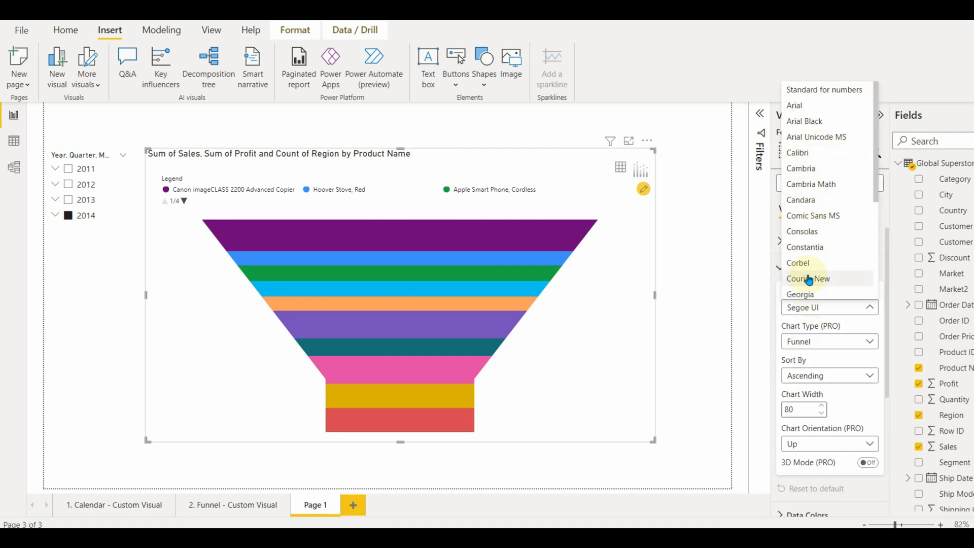
pyautogui.moveTo(811, 232)
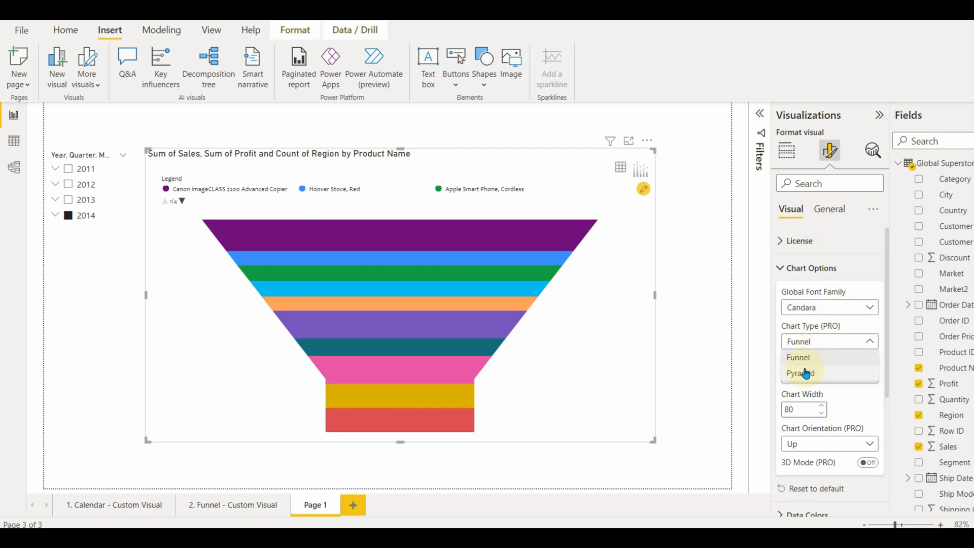
pyautogui.click(798, 357)
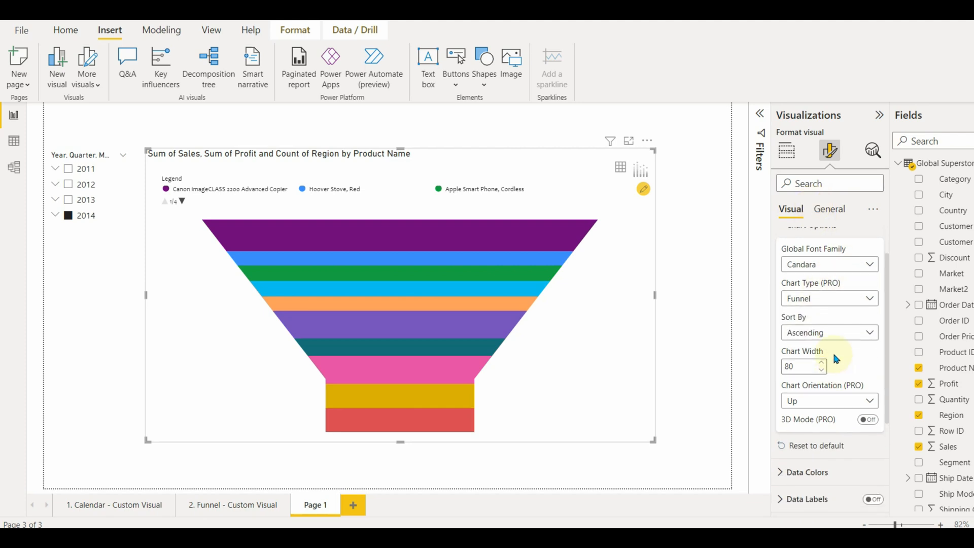
pyautogui.scroll(-3)
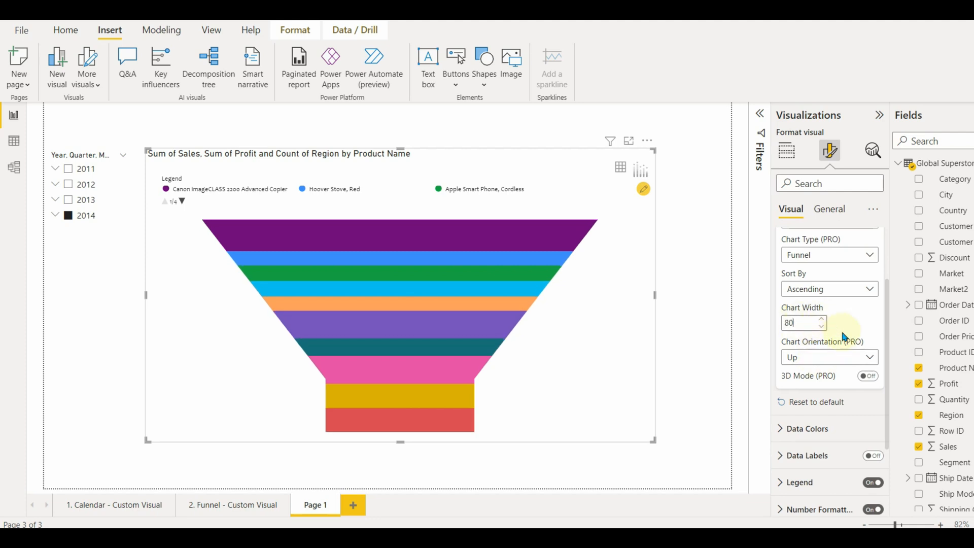
pyautogui.click(829, 357)
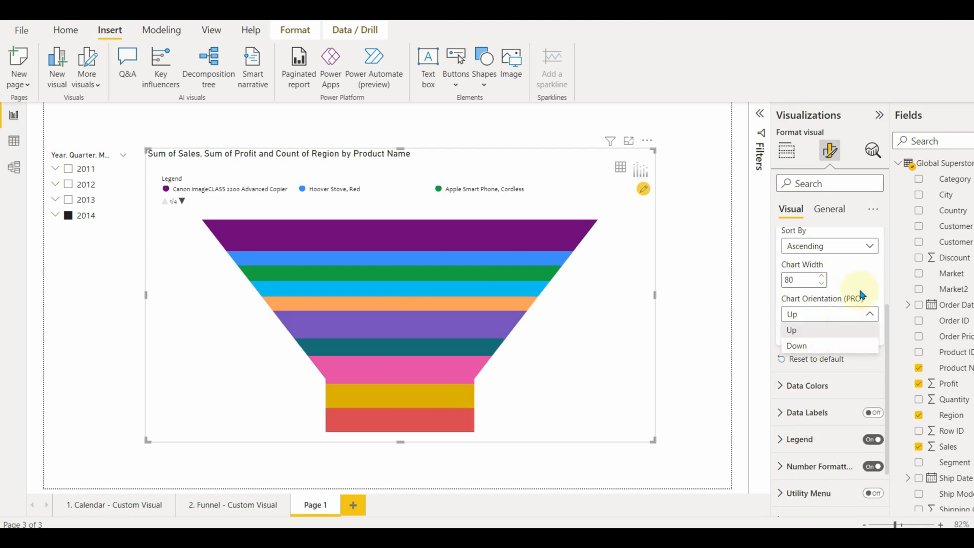
pyautogui.click(869, 332)
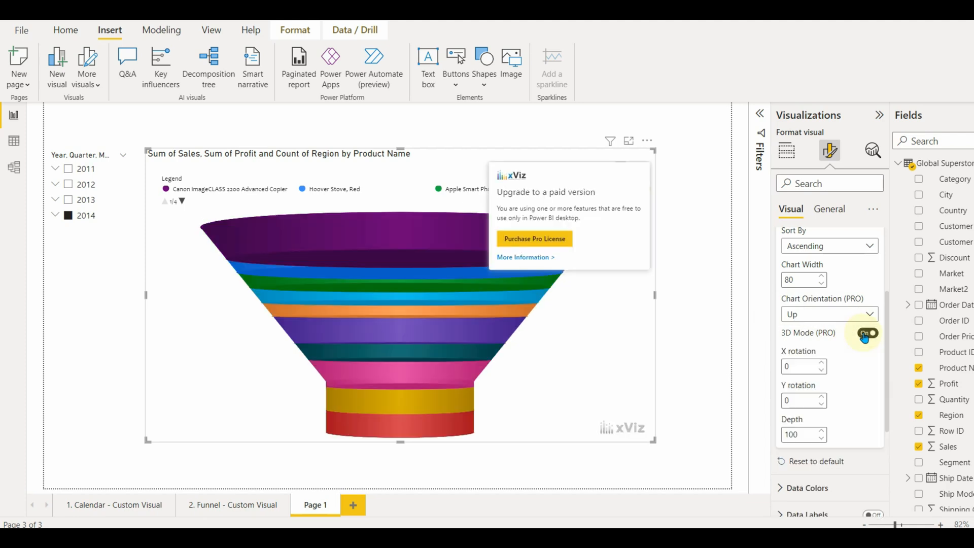
pyautogui.click(868, 333)
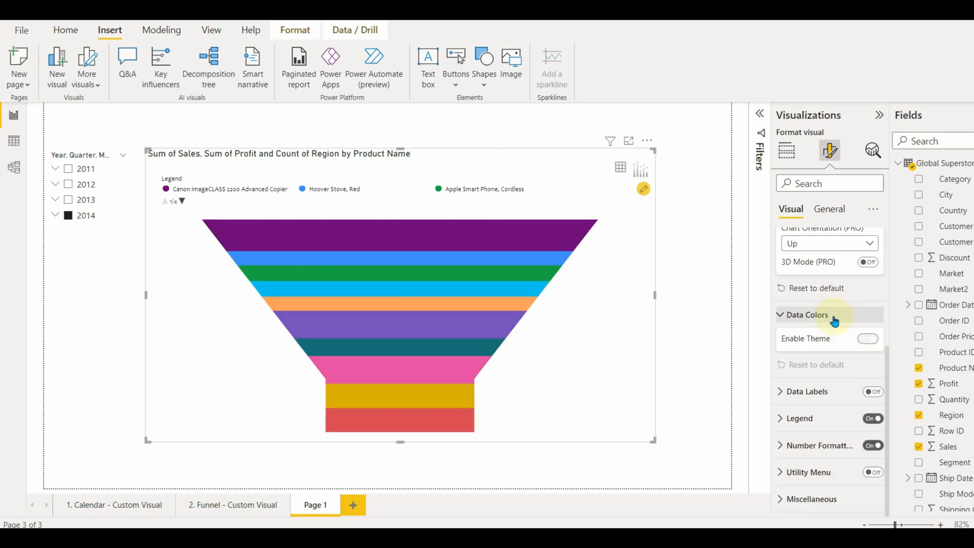
pyautogui.click(807, 315)
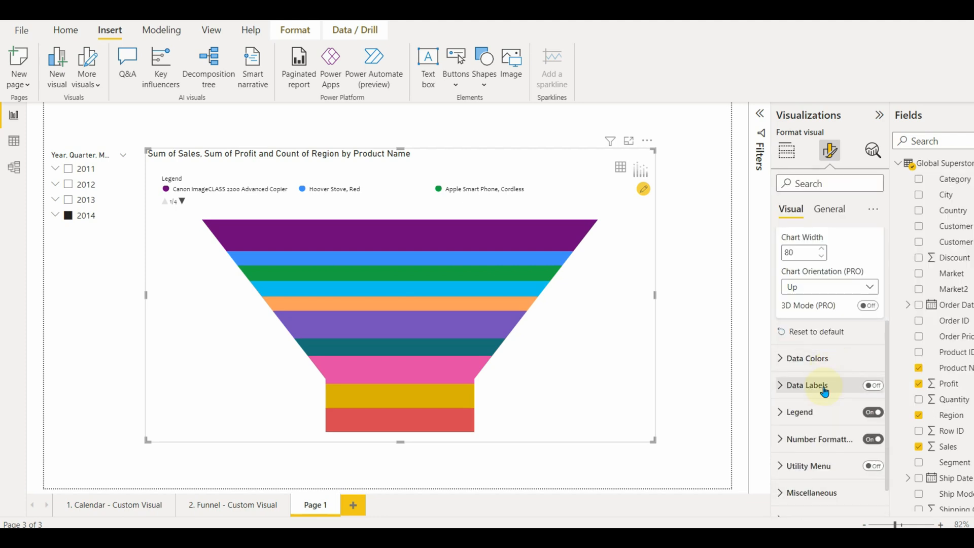
# - Enable data labels with overlapping shown, black text, percent outside, and 27% background transparency
pyautogui.click(872, 384)
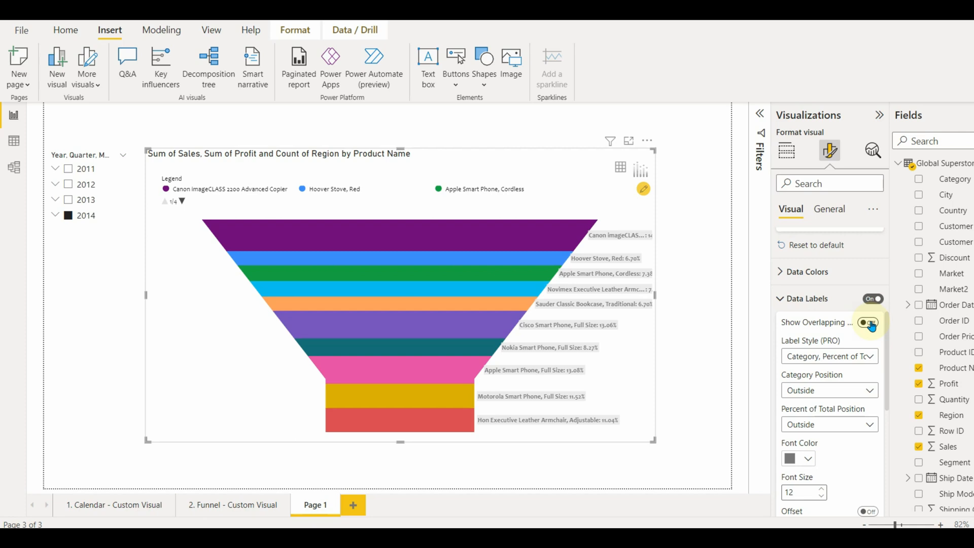
pyautogui.click(808, 458)
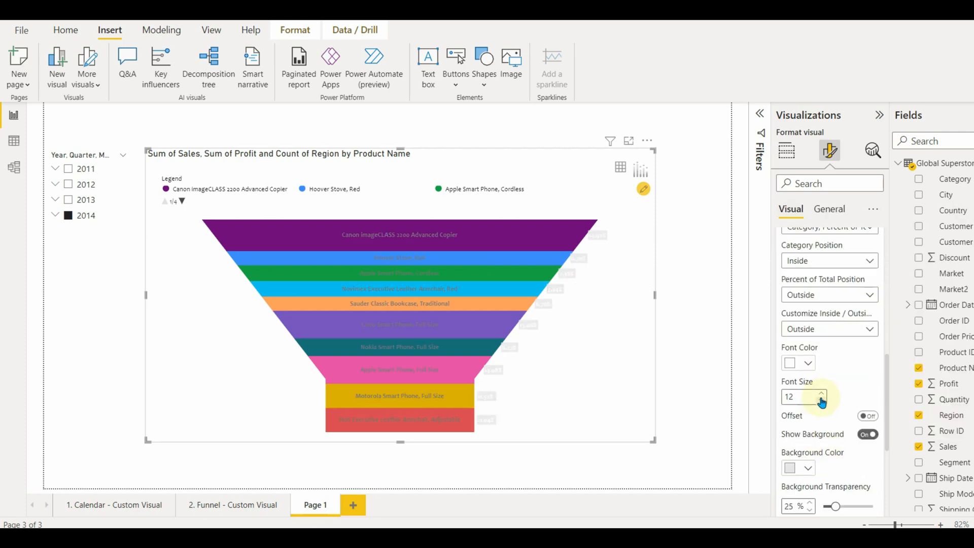
pyautogui.click(789, 362)
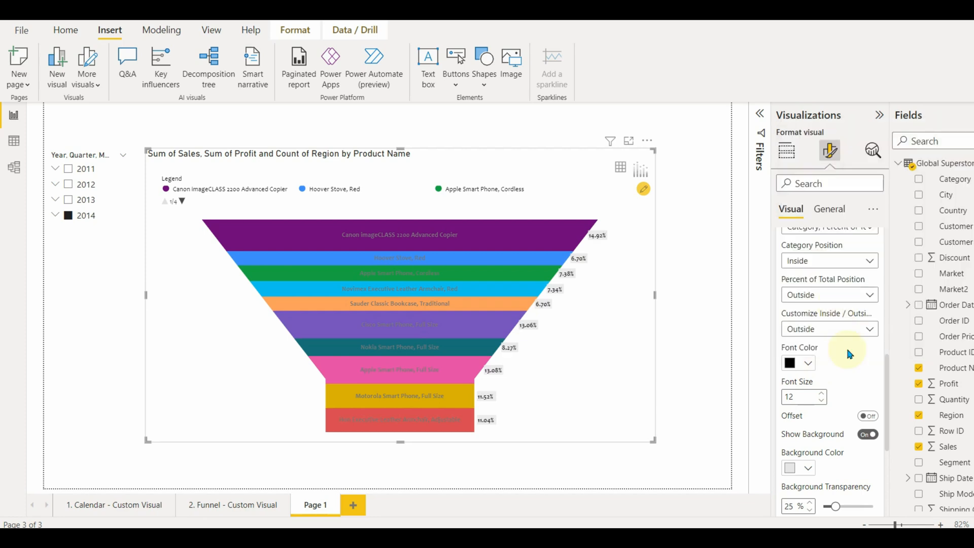
pyautogui.click(868, 415)
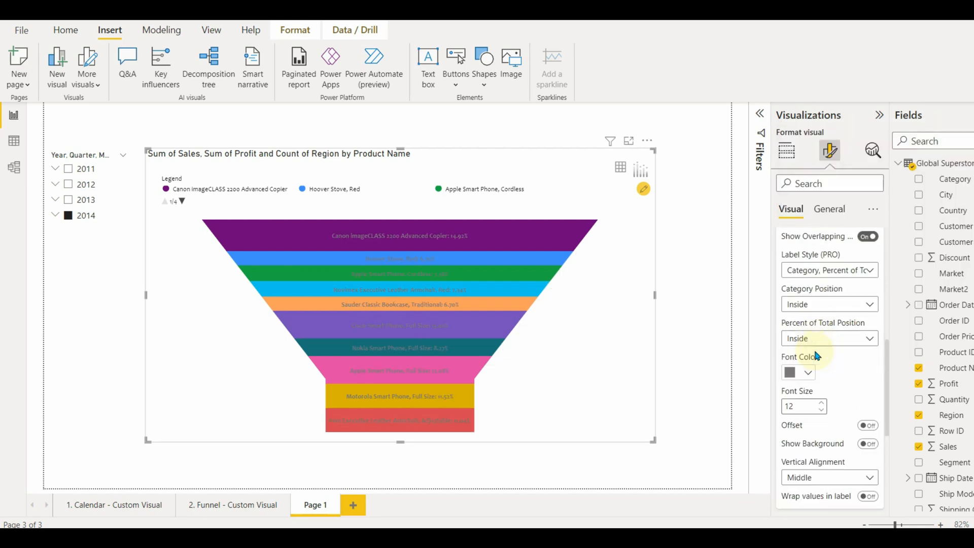
pyautogui.click(808, 372)
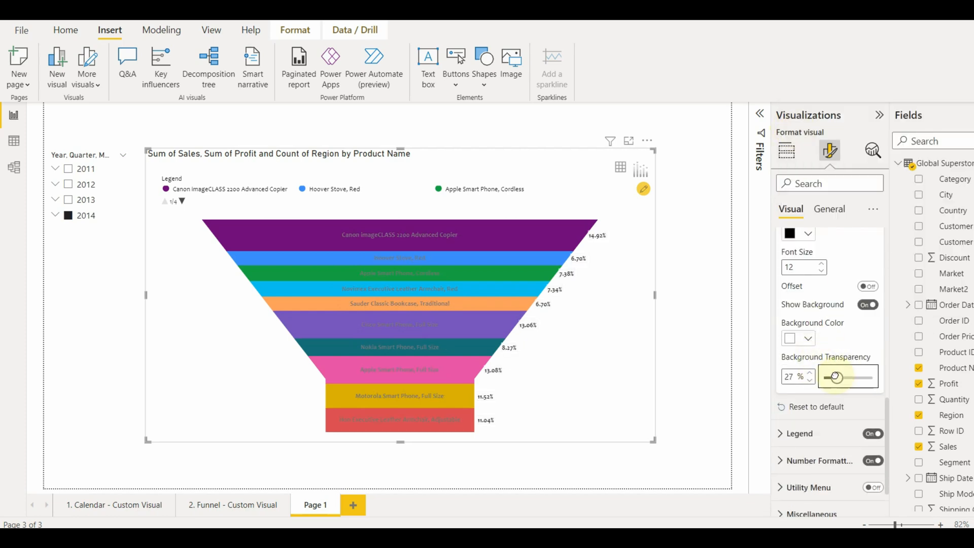
pyautogui.click(806, 338)
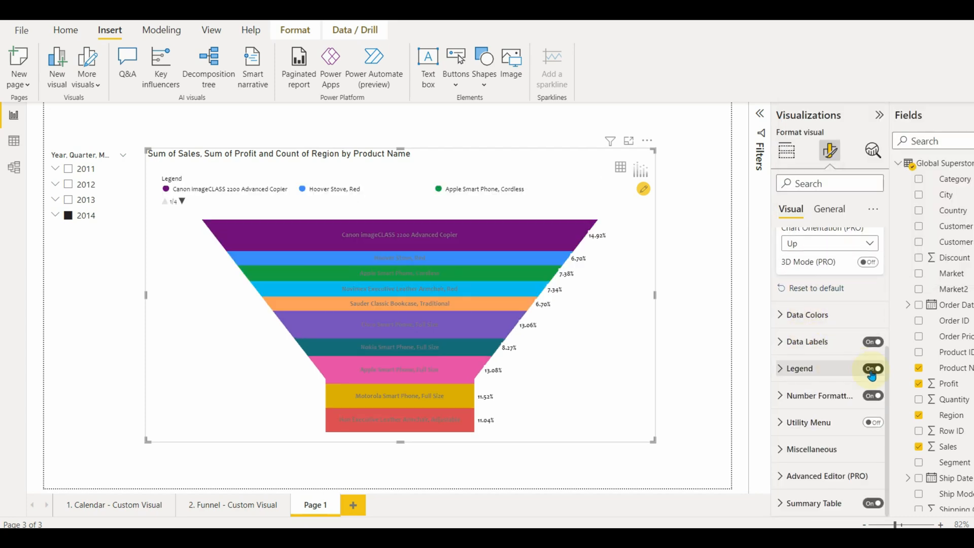
# - Turn on the legend and utility menu, checking PNG/PDF downloads and the summary table
pyautogui.click(820, 395)
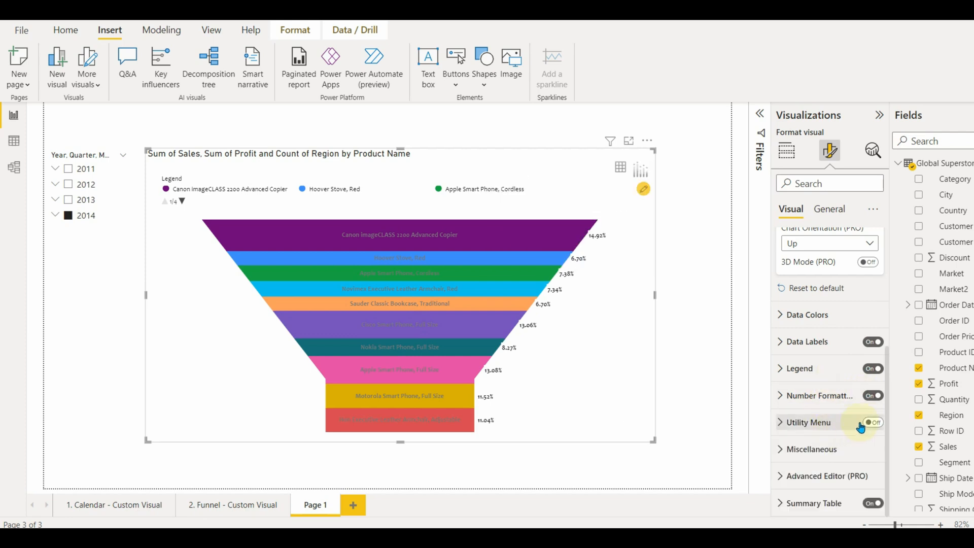
pyautogui.click(873, 423)
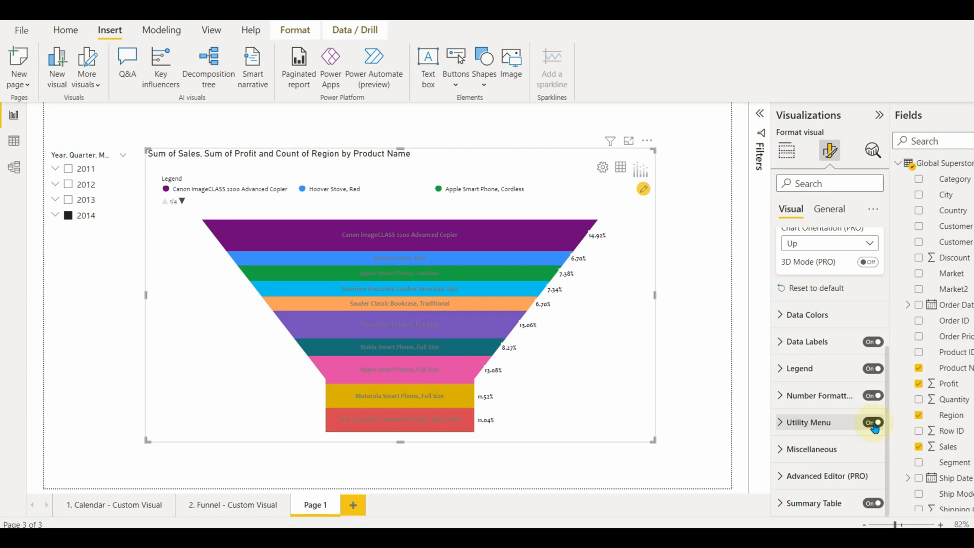
pyautogui.click(601, 168)
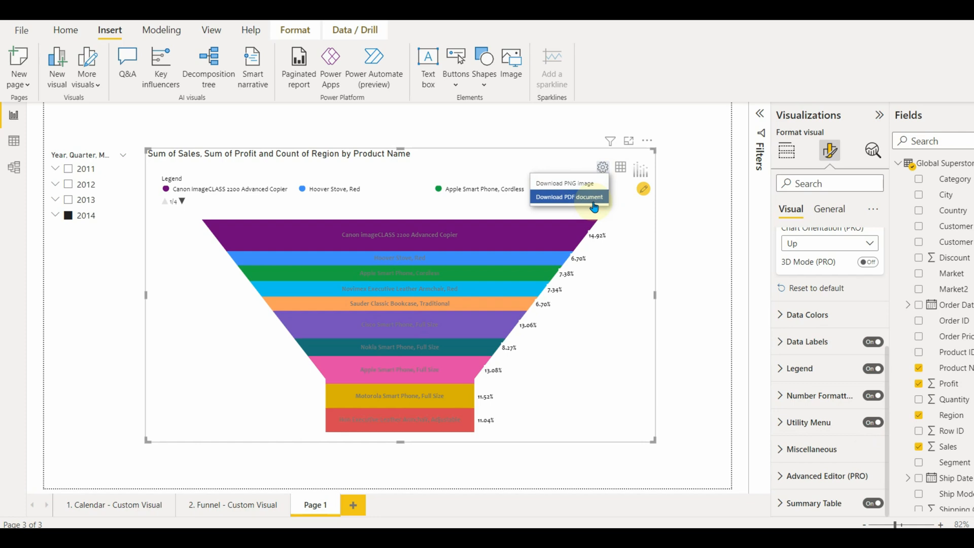
pyautogui.moveTo(622, 171)
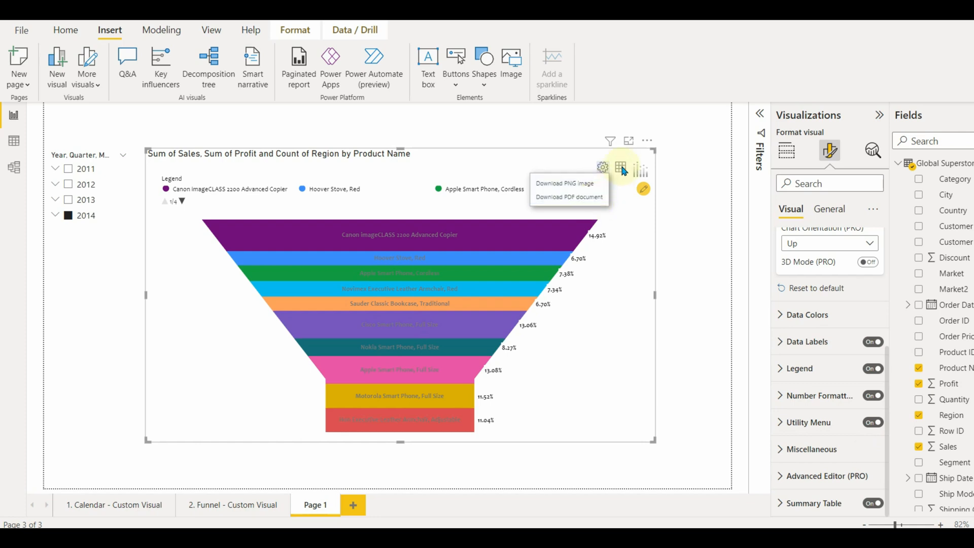
pyautogui.click(619, 169)
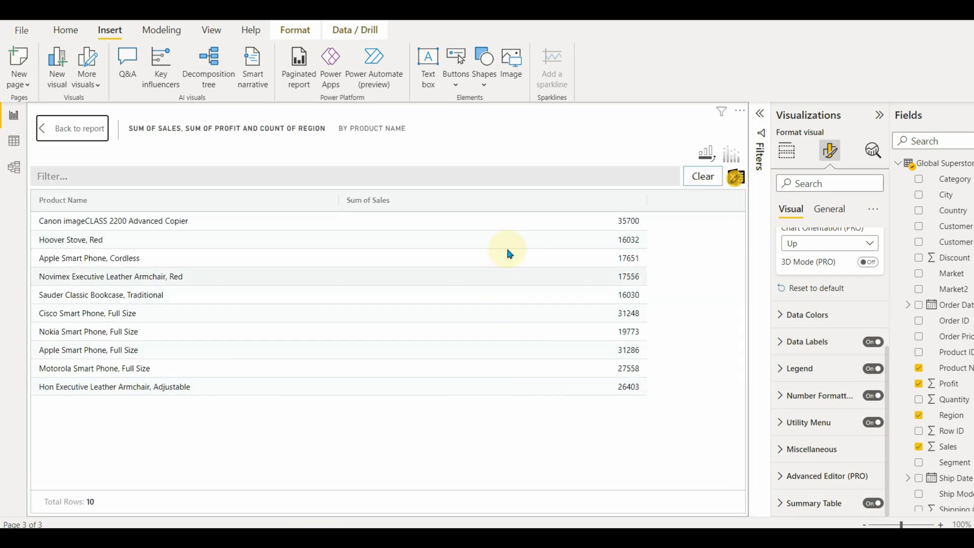
pyautogui.click(79, 127)
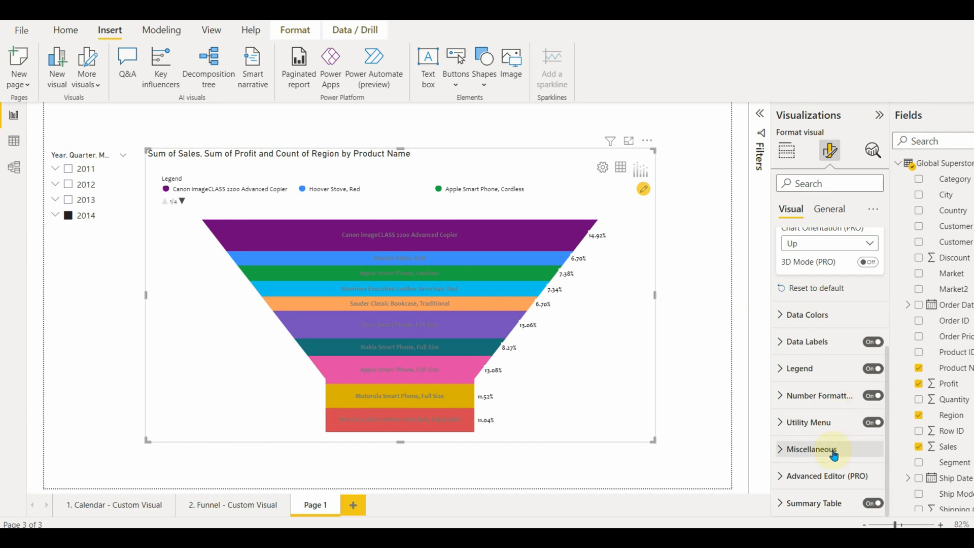
# - Set the footer to 'Please visit DataMuallem.com for more videos' linking to the DataMuallem site
pyautogui.click(811, 448)
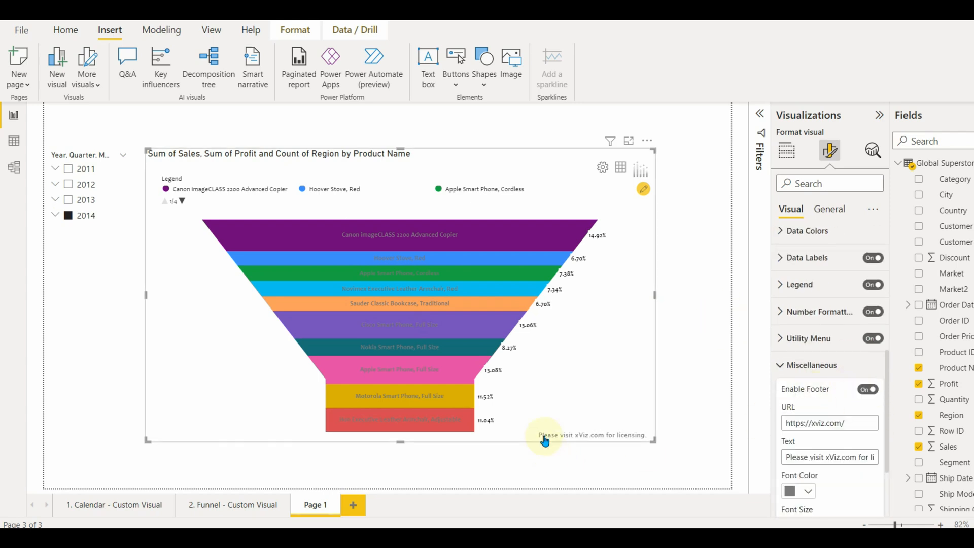
pyautogui.click(829, 422)
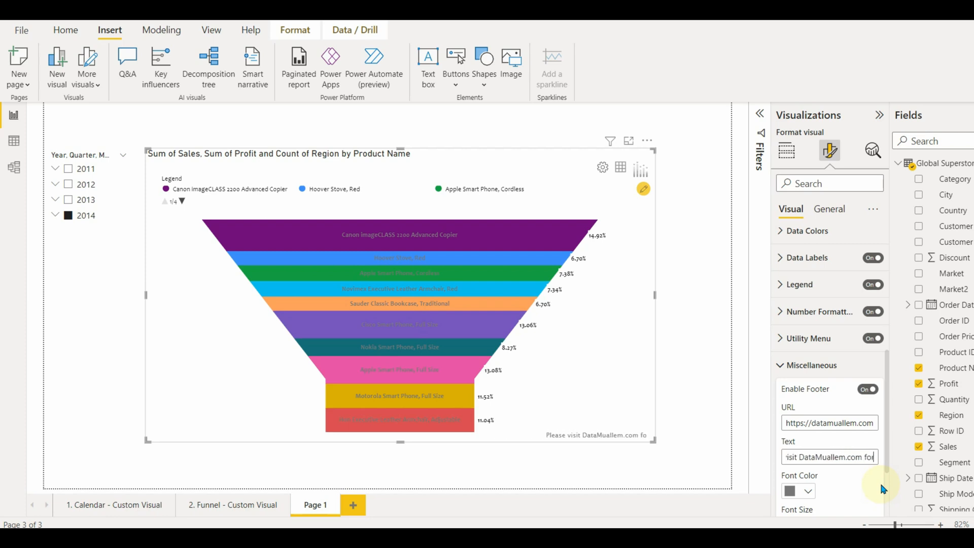
pyautogui.scroll(-3)
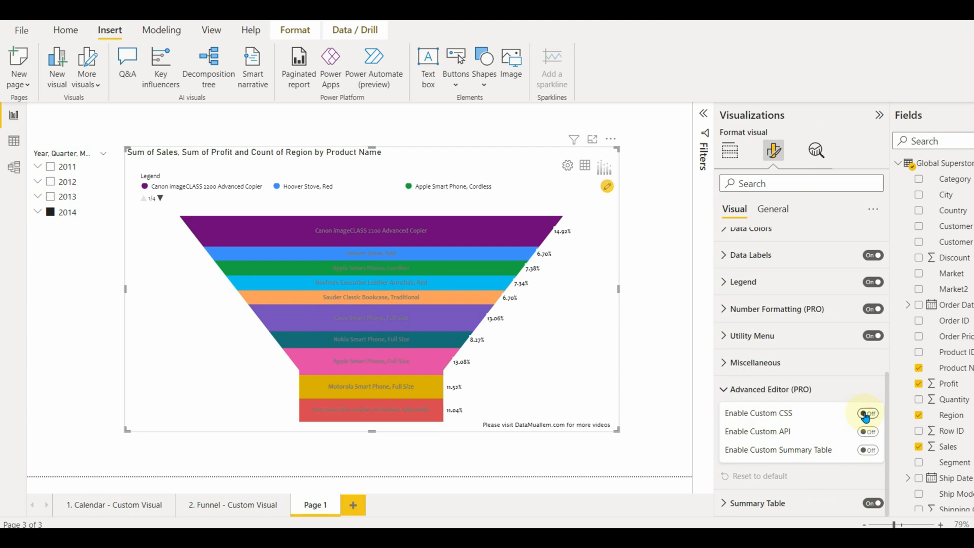
# - Review the Enable Custom CSS option under Advanced Editor (PRO)
pyautogui.click(867, 413)
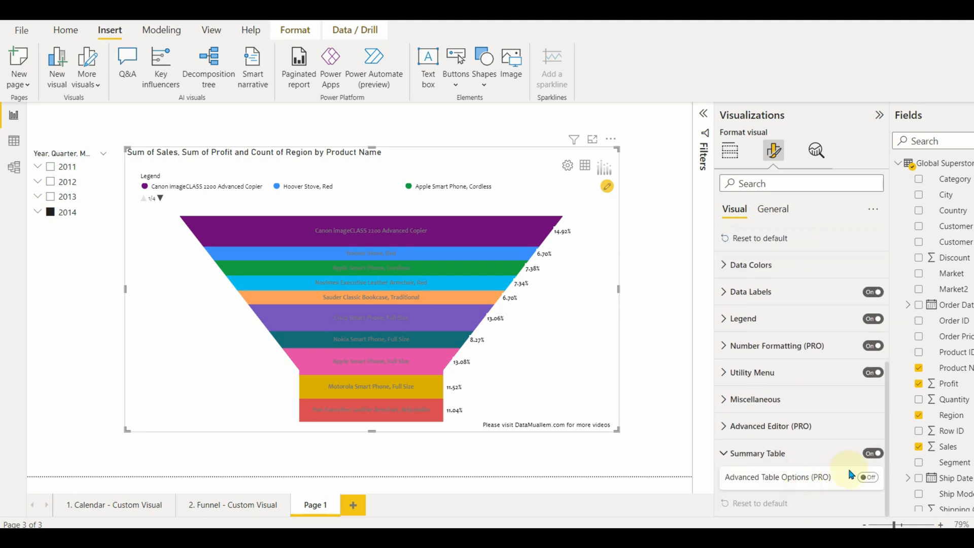
pyautogui.moveTo(584, 166)
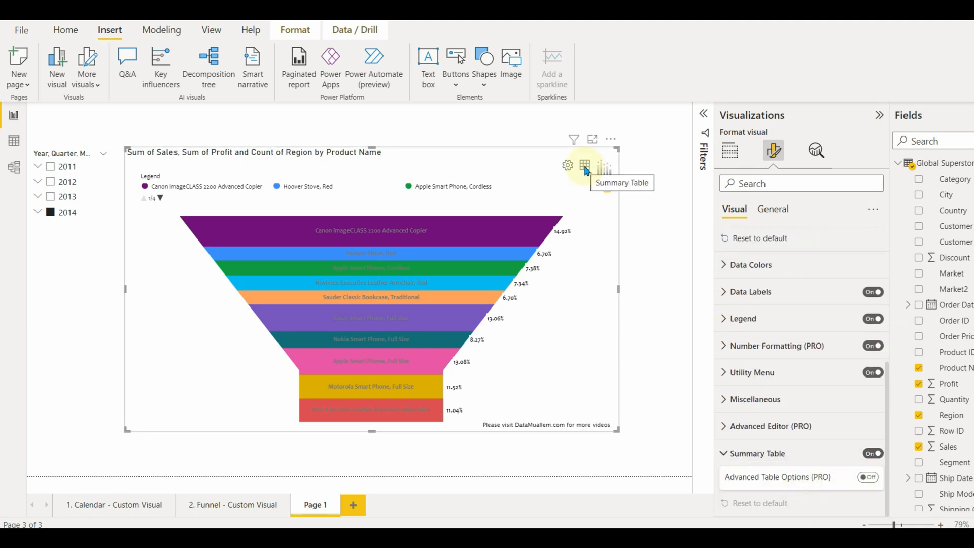
pyautogui.moveTo(604, 168)
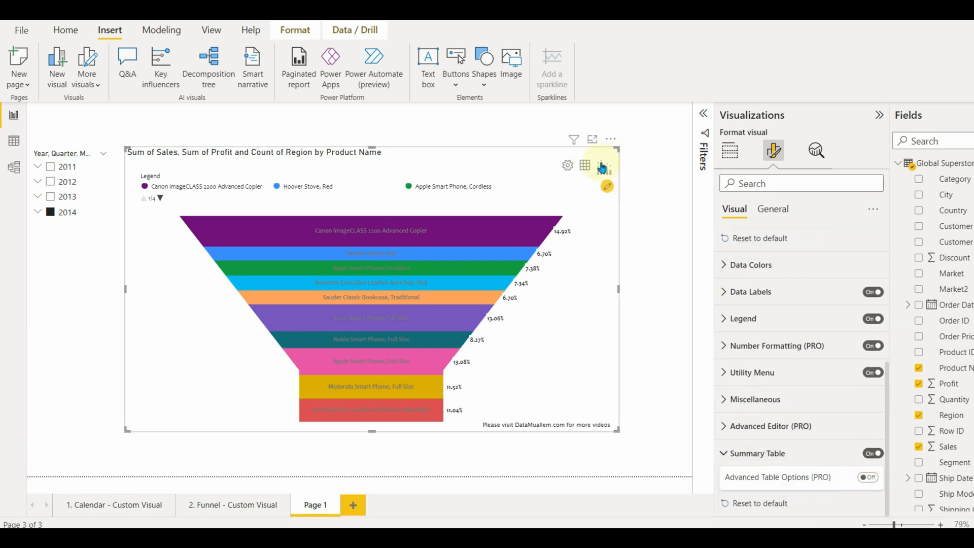
# - Show the chart and summary table together, then close the xViz about panel
pyautogui.click(583, 166)
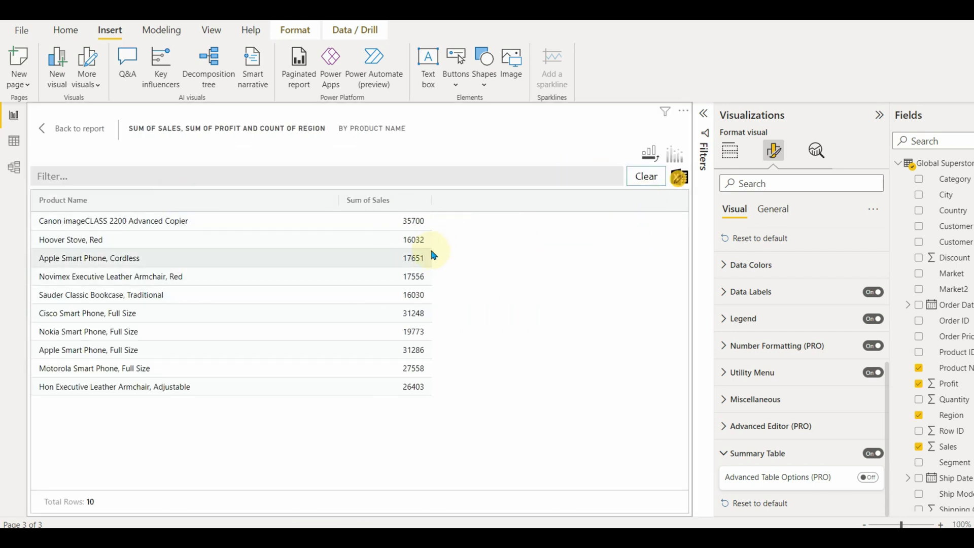
pyautogui.click(674, 153)
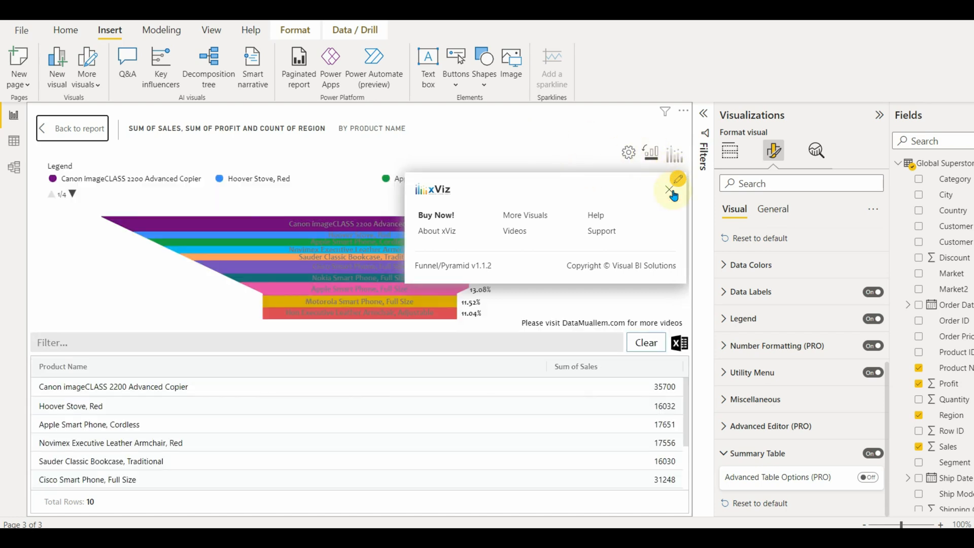
pyautogui.click(669, 189)
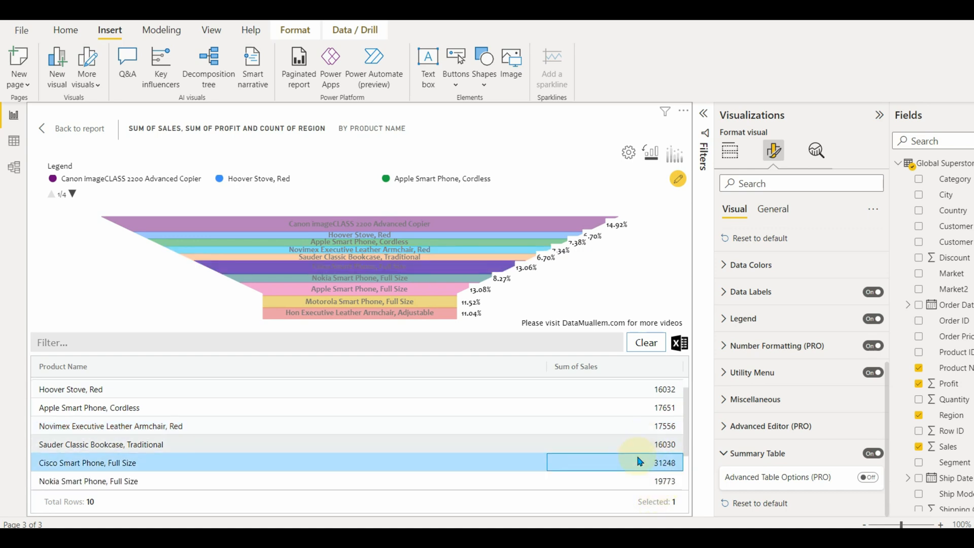
# - Scroll up the summary table and go back to the report page showing the funnel with its table
pyautogui.scroll(3)
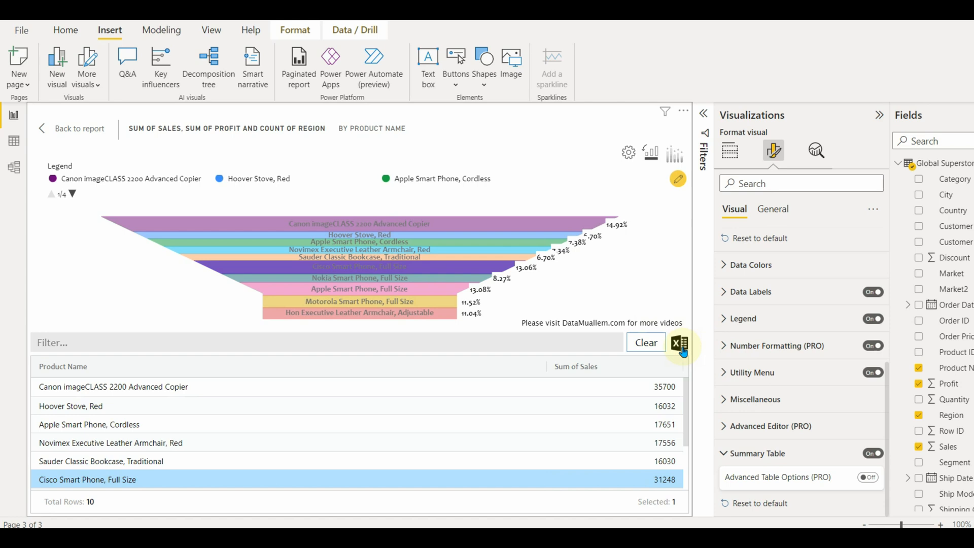
pyautogui.moveTo(679, 343)
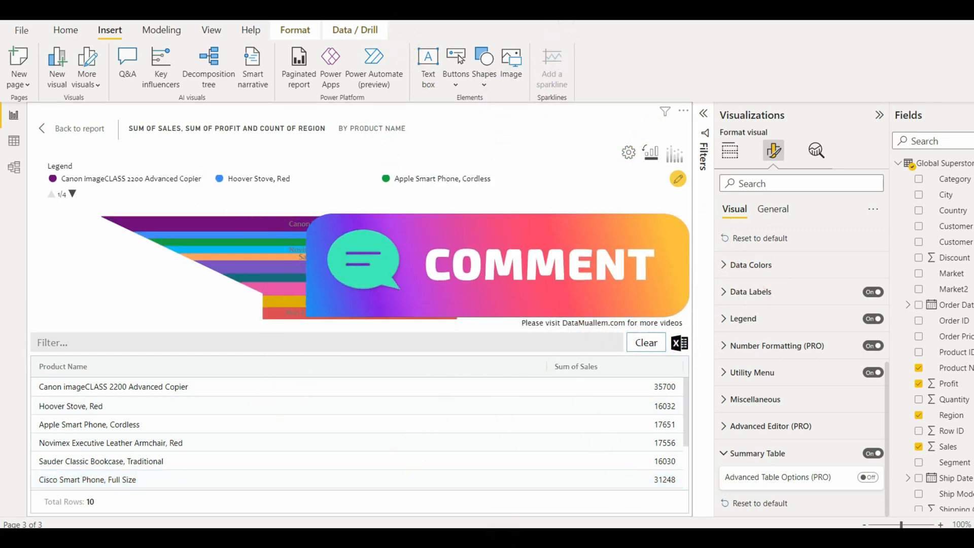
pyautogui.click(80, 129)
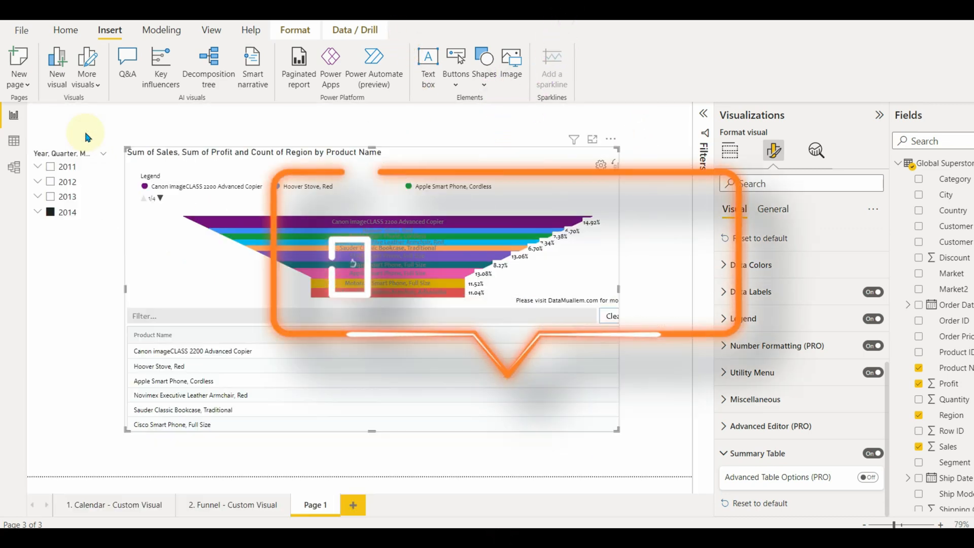